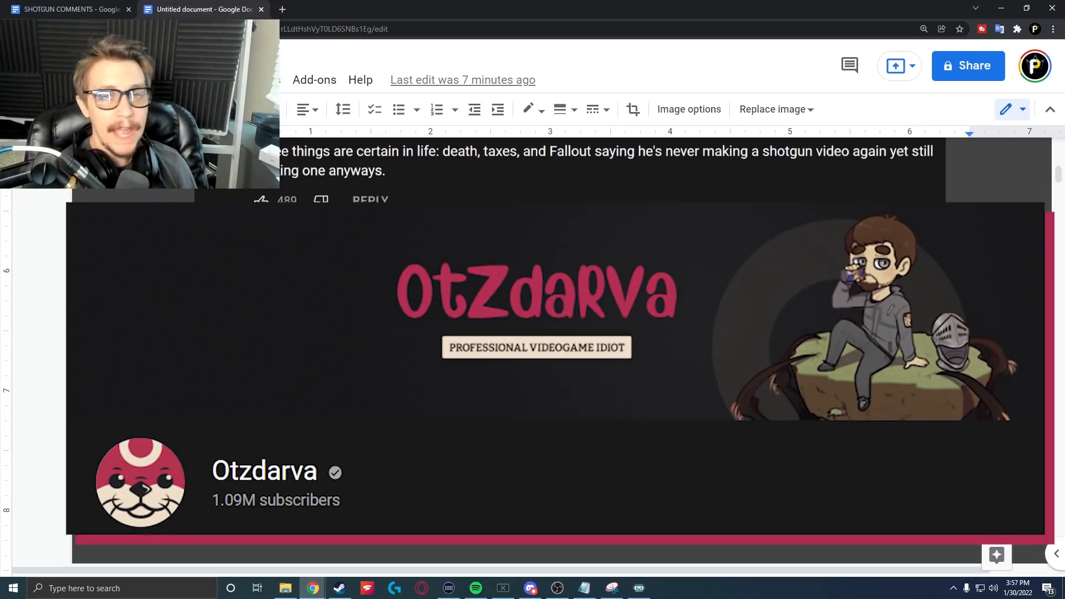
Scroll past the channel banner to the Duality placement and titan exotics tier list comments
{"action": "scroll", "scroll_direction": "down", "scroll_amount": 3}
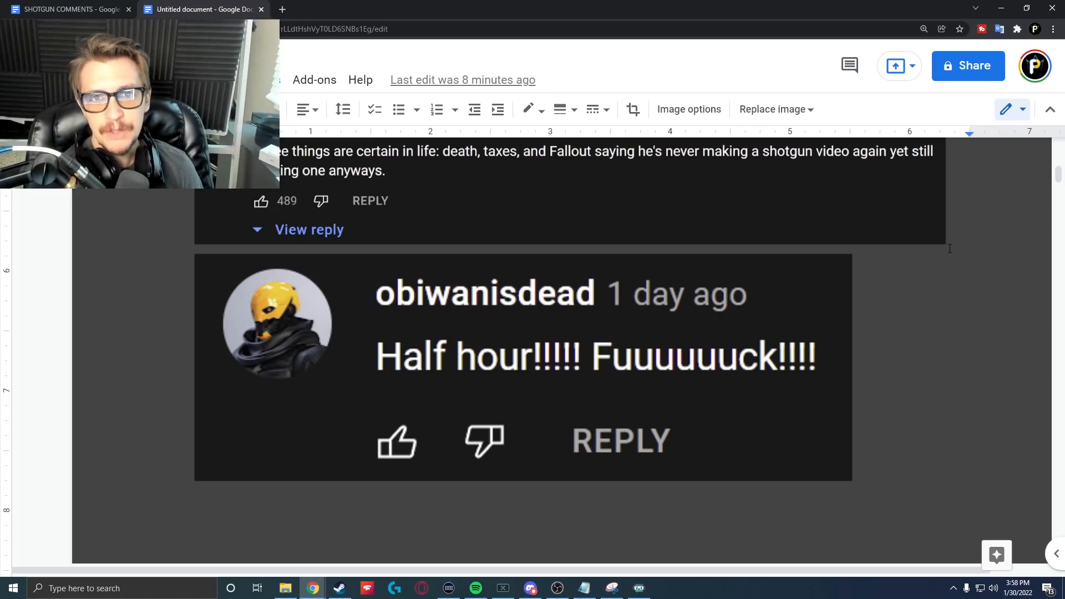
{"action": "left_click", "coordinate": [1027, 8]}
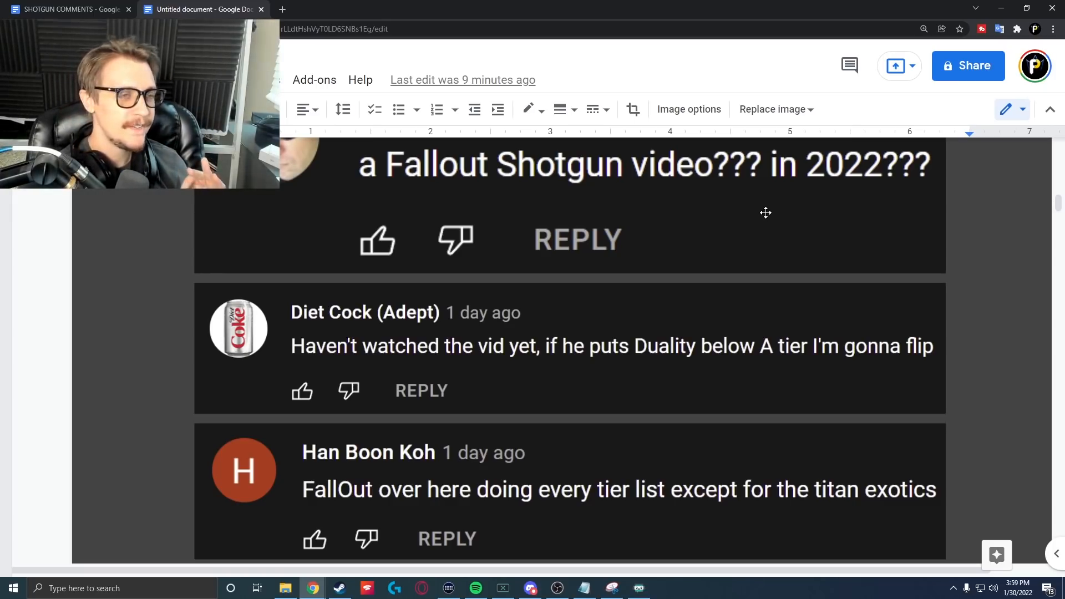
{"action": "scroll", "scroll_direction": "down", "scroll_amount": 3}
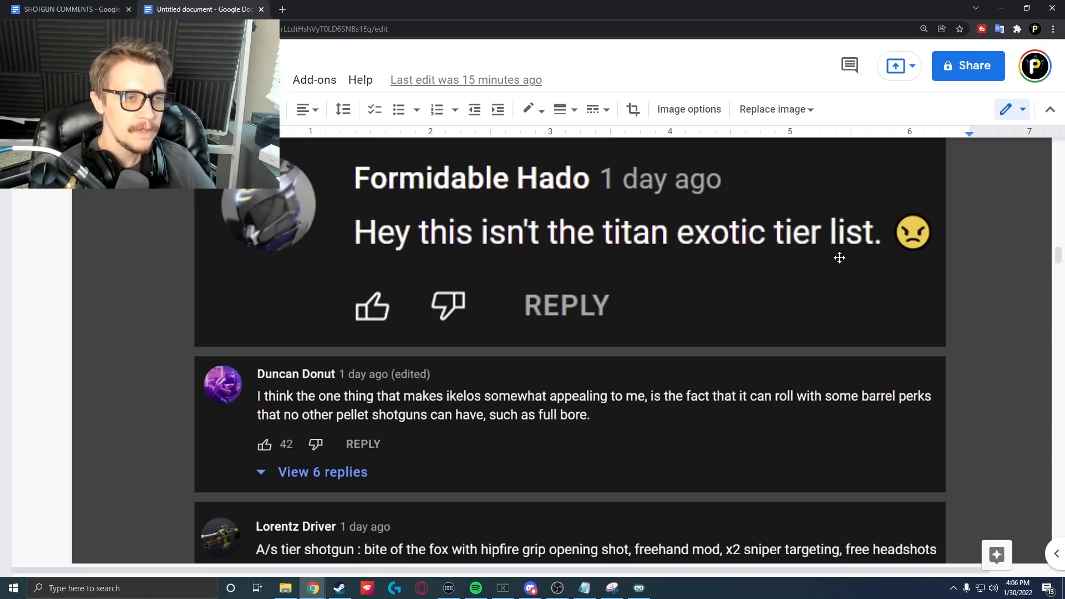
{"action": "scroll", "scroll_direction": "down", "scroll_amount": 3}
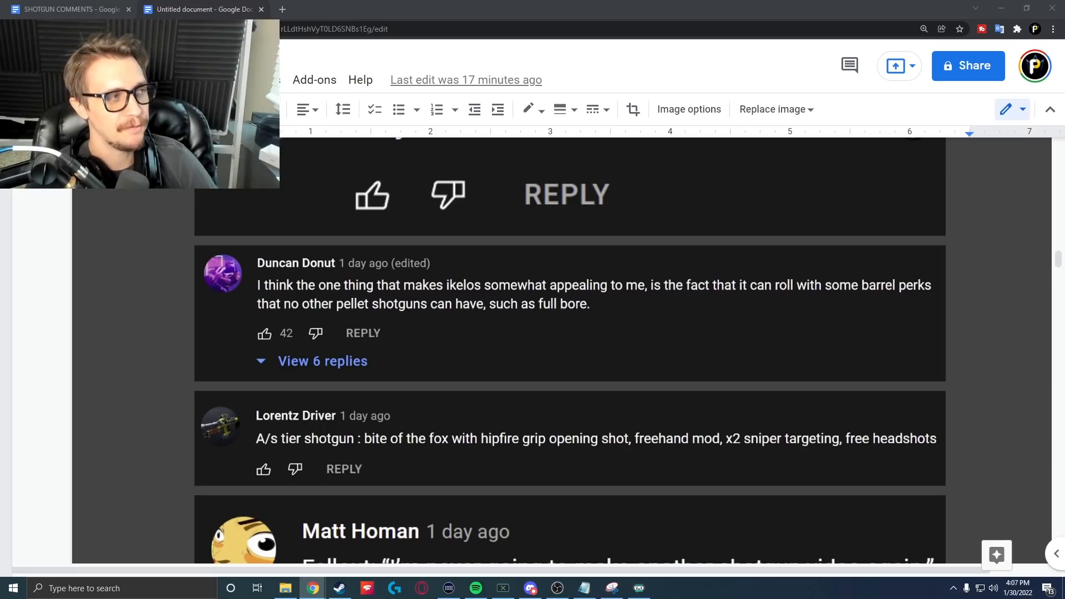
{"action": "scroll", "scroll_direction": "down", "scroll_amount": 3}
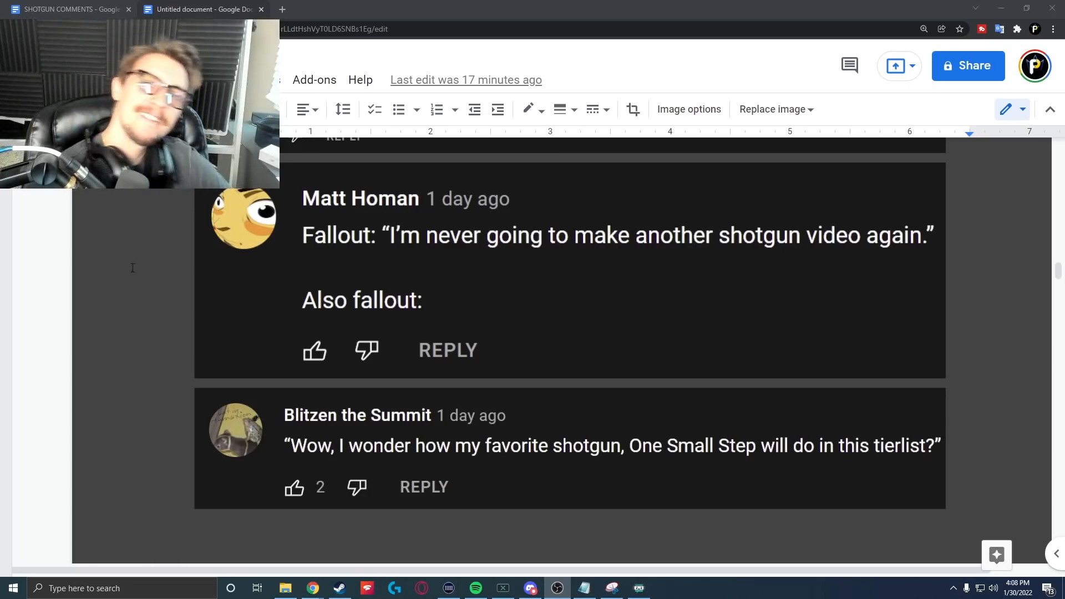
Scroll to the Sojourner's Tale praise from CTM, TheLegendarySlug and Sorum & Sons
{"action": "scroll", "scroll_direction": "down", "scroll_amount": 3}
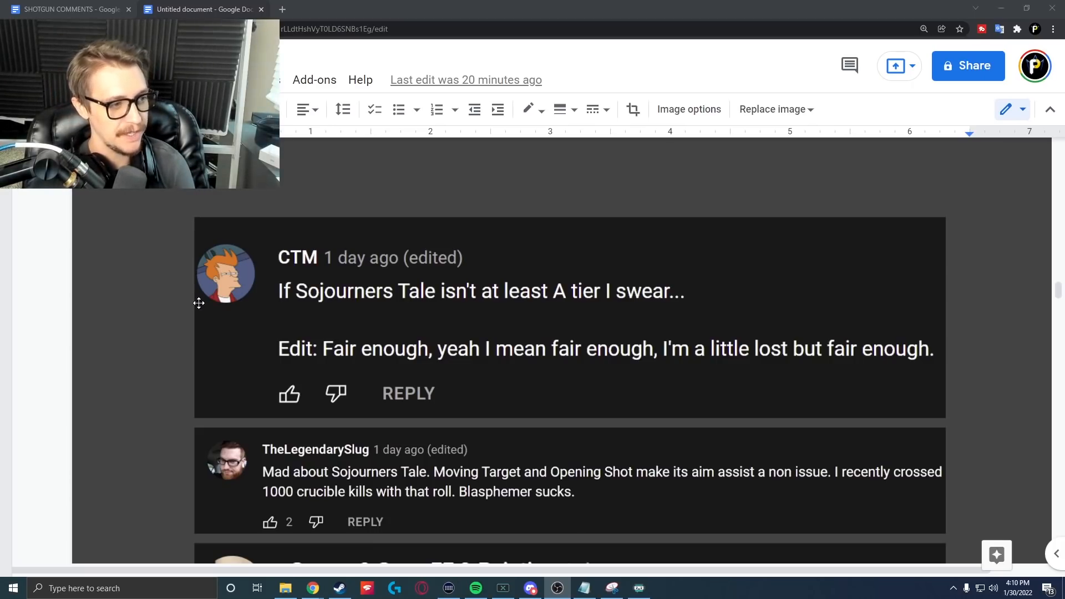
{"action": "scroll", "scroll_direction": "down", "scroll_amount": 3}
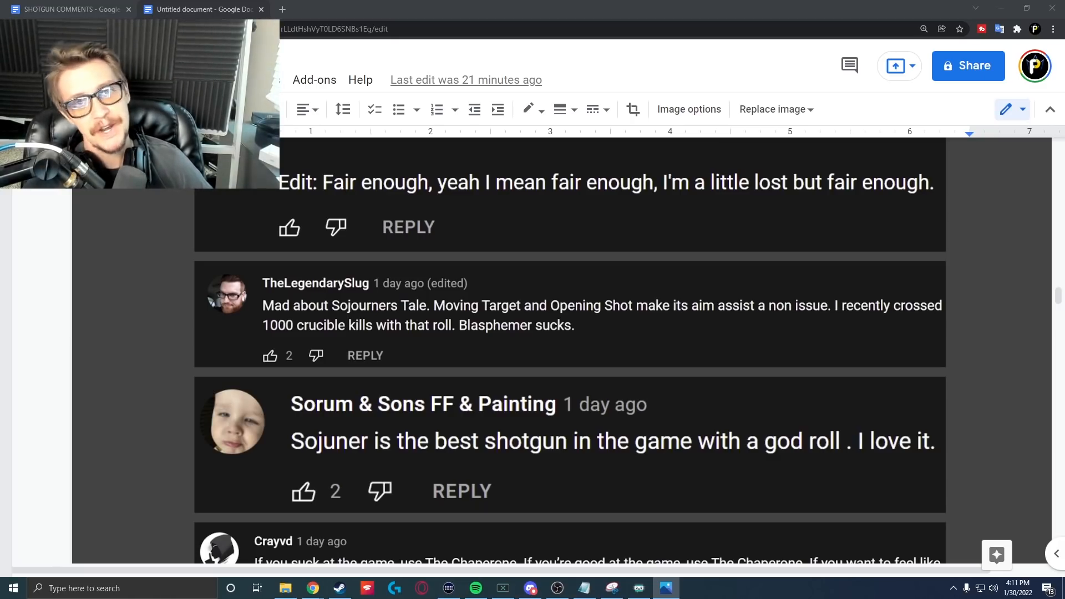
{"action": "scroll", "scroll_direction": "down", "scroll_amount": 3}
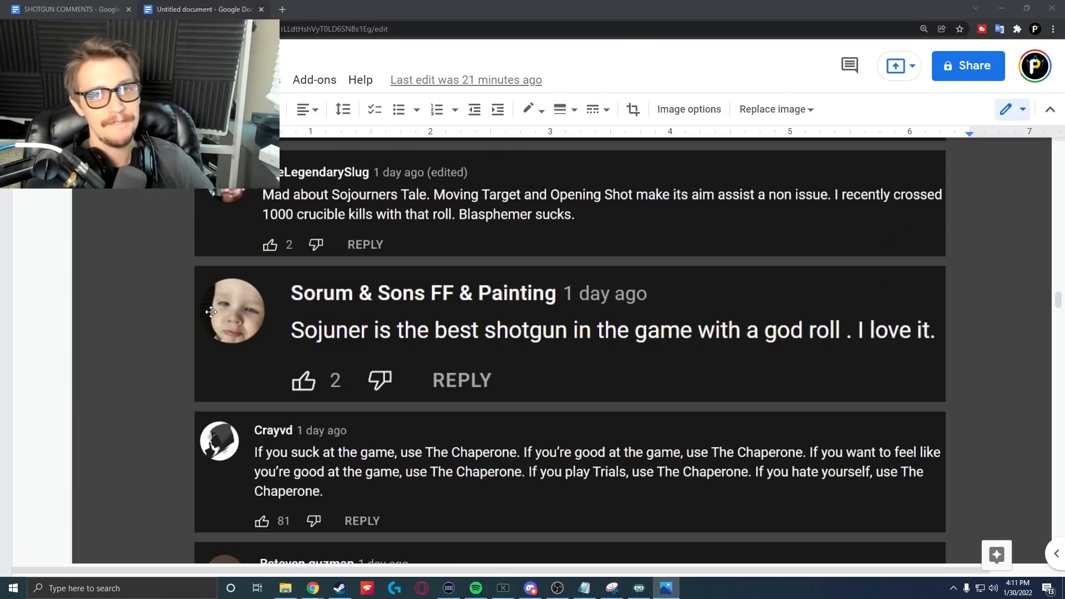
{"action": "scroll", "scroll_direction": "down", "scroll_amount": 3}
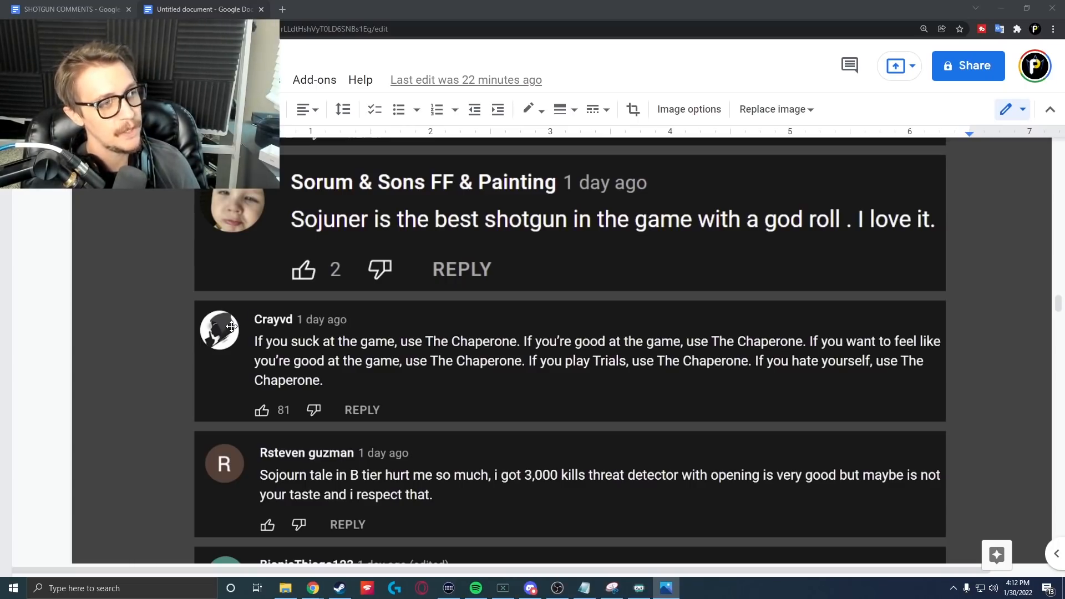
Scroll to BionicThiago123's Bonechiller and Astral Horizon perks comment and FardBoi's Sojourner's defense
{"action": "scroll", "scroll_direction": "down", "scroll_amount": 3}
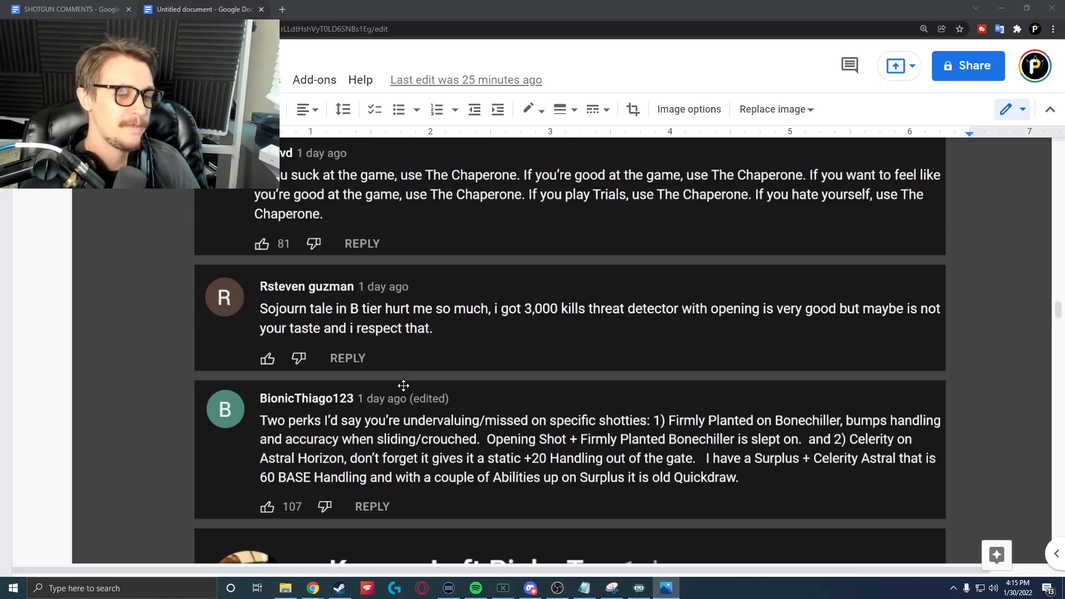
{"action": "scroll", "scroll_direction": "down", "scroll_amount": 3}
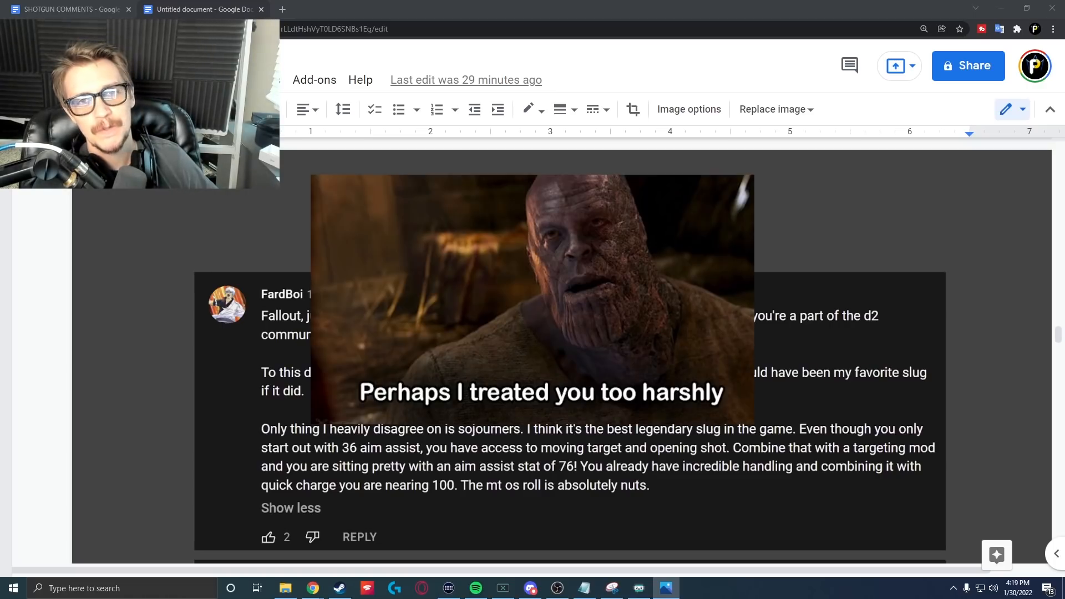
{"action": "scroll", "scroll_direction": "down", "scroll_amount": 3}
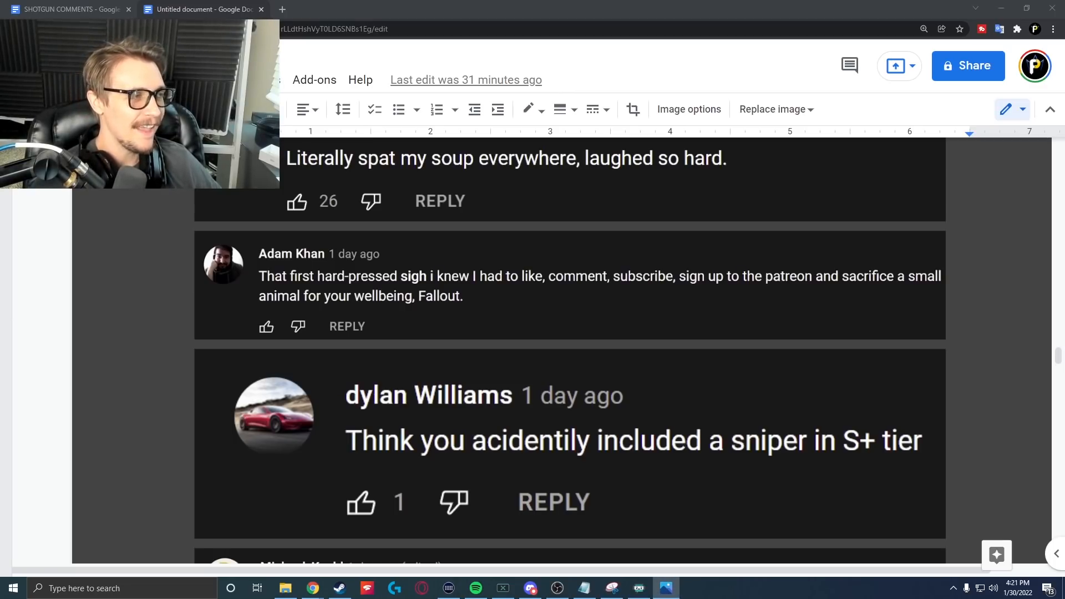
{"action": "scroll", "scroll_direction": "down", "scroll_amount": 3}
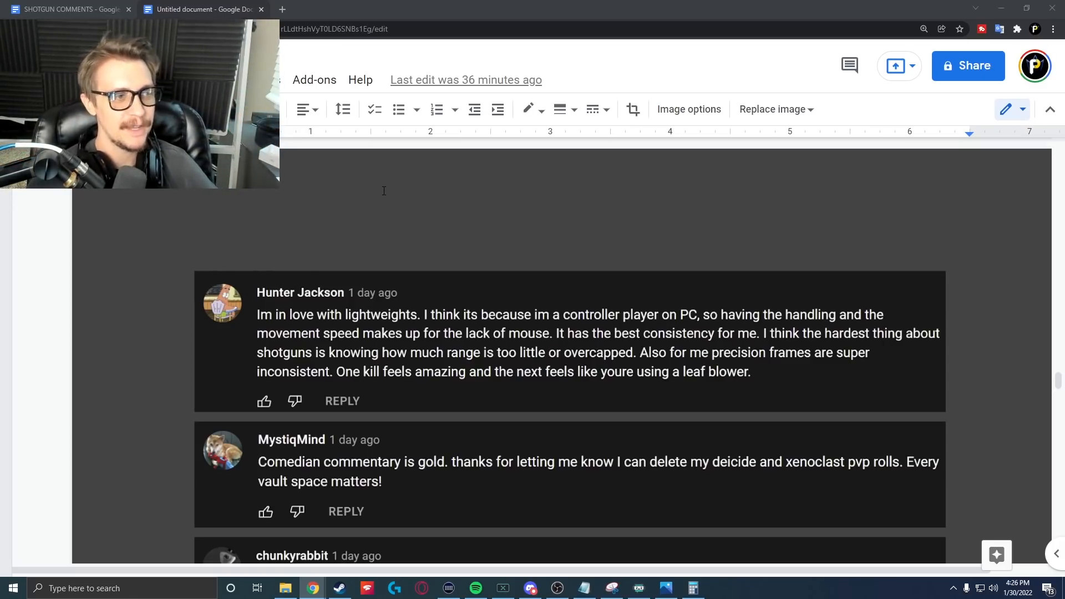
{"action": "scroll", "scroll_direction": "down", "scroll_amount": 3}
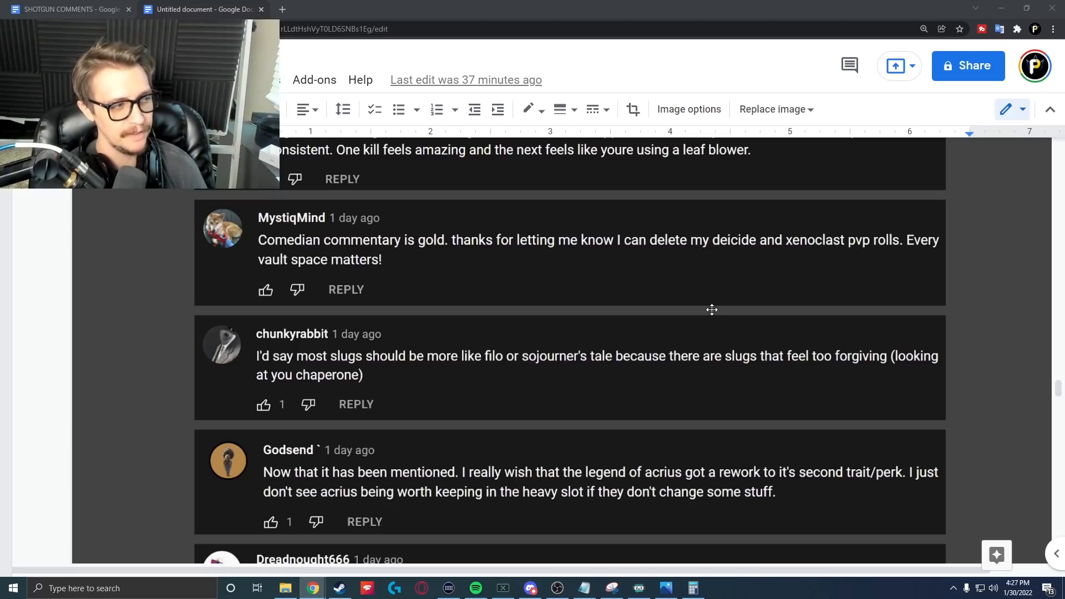
Scroll to Dreadnought666's comment on lacking an energy primary to pair with Chaperone
{"action": "scroll", "scroll_direction": "down", "scroll_amount": 3}
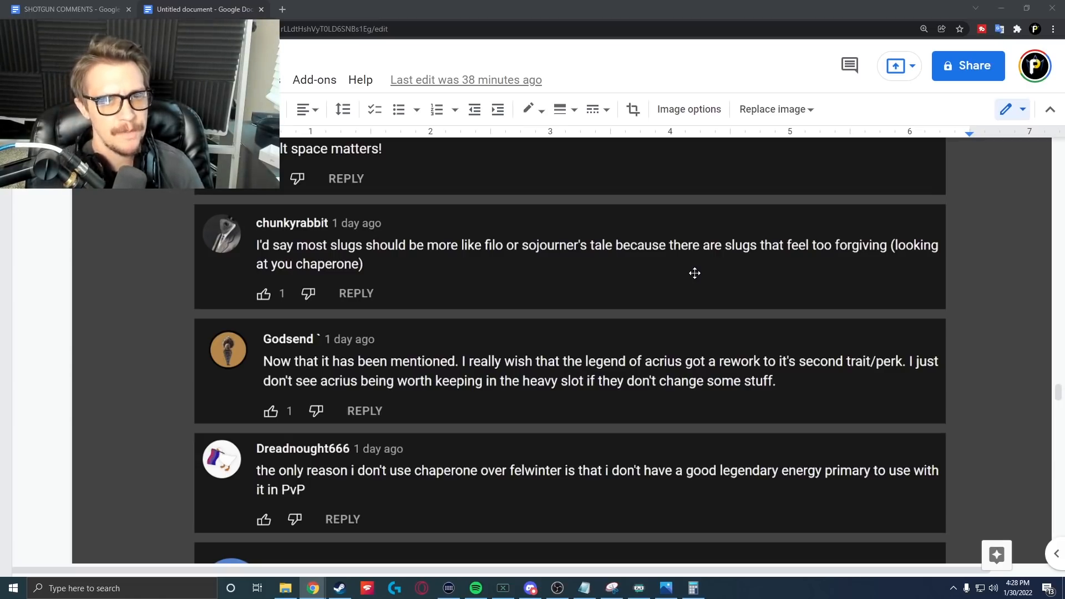
{"action": "scroll", "scroll_direction": "down", "scroll_amount": 3}
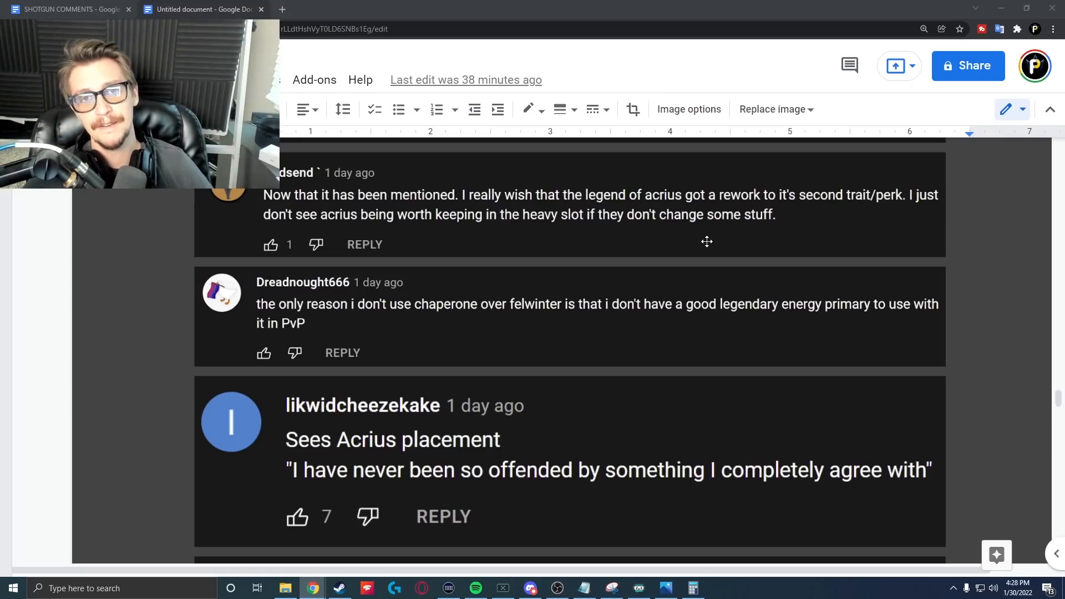
{"action": "scroll", "scroll_direction": "down", "scroll_amount": 3}
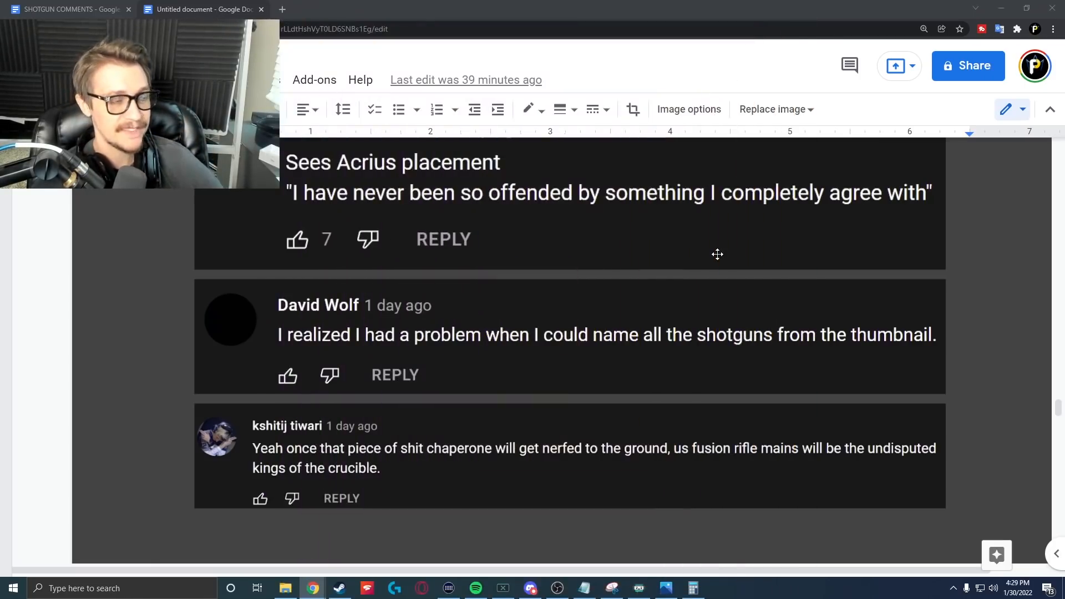
{"action": "scroll", "scroll_direction": "down", "scroll_amount": 3}
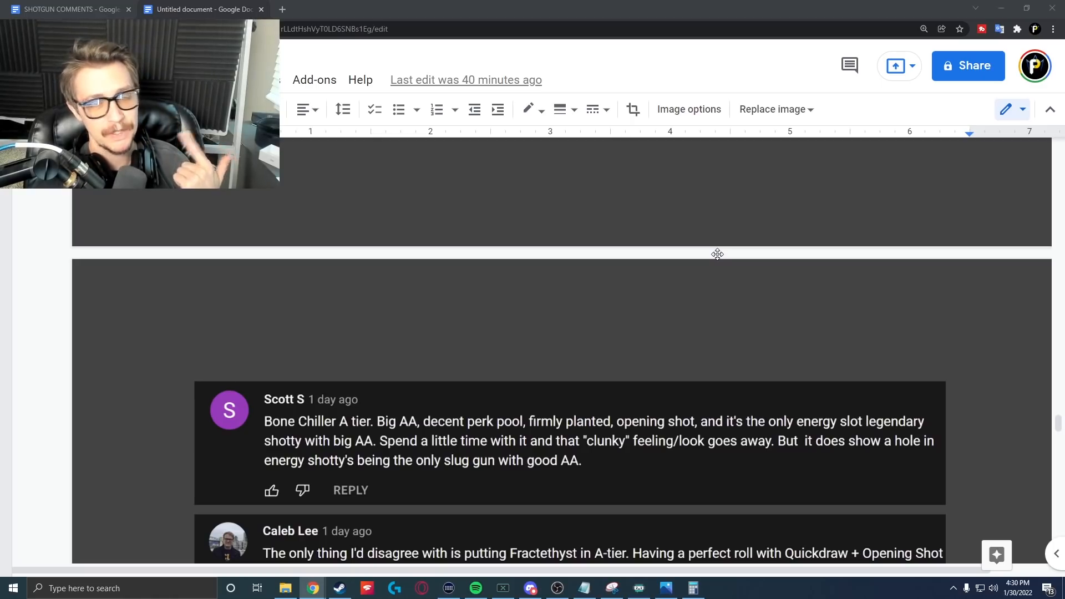
{"action": "scroll", "scroll_direction": "down", "scroll_amount": 3}
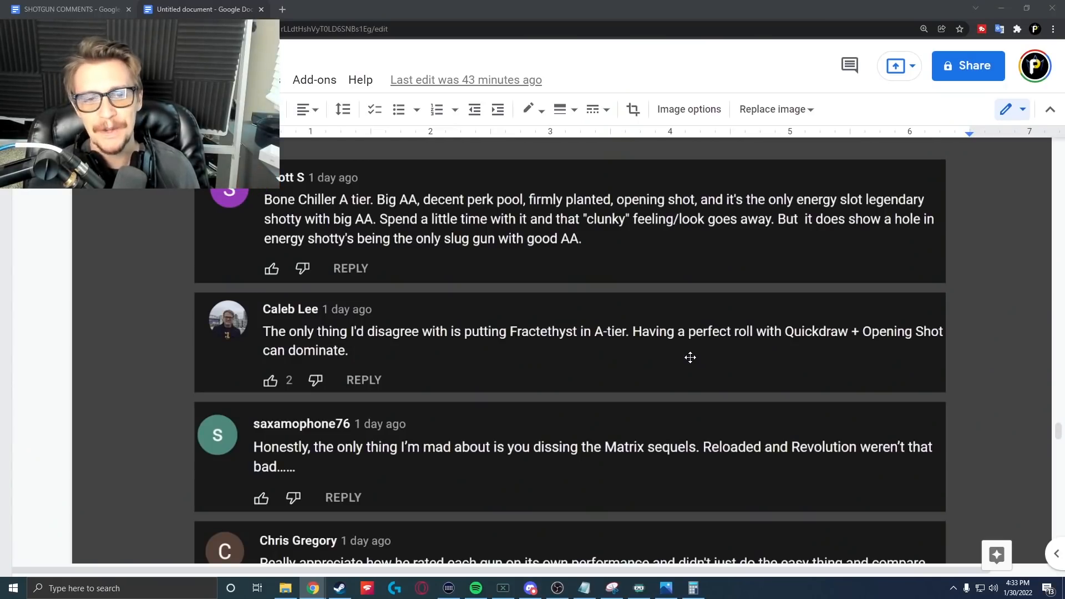
{"action": "scroll", "scroll_direction": "down", "scroll_amount": 3}
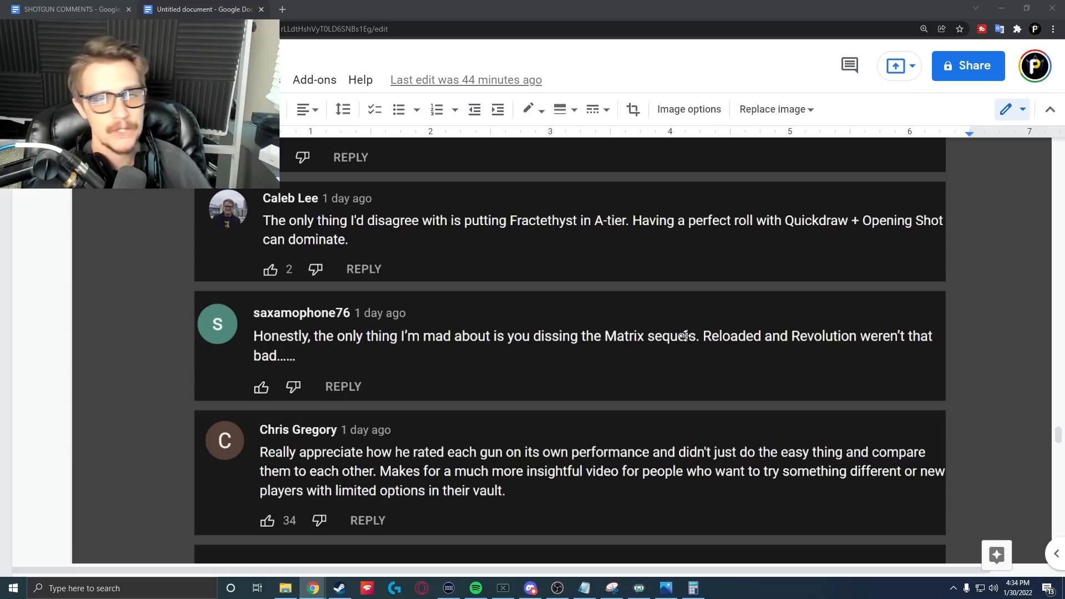
{"action": "scroll", "scroll_direction": "down", "scroll_amount": 3}
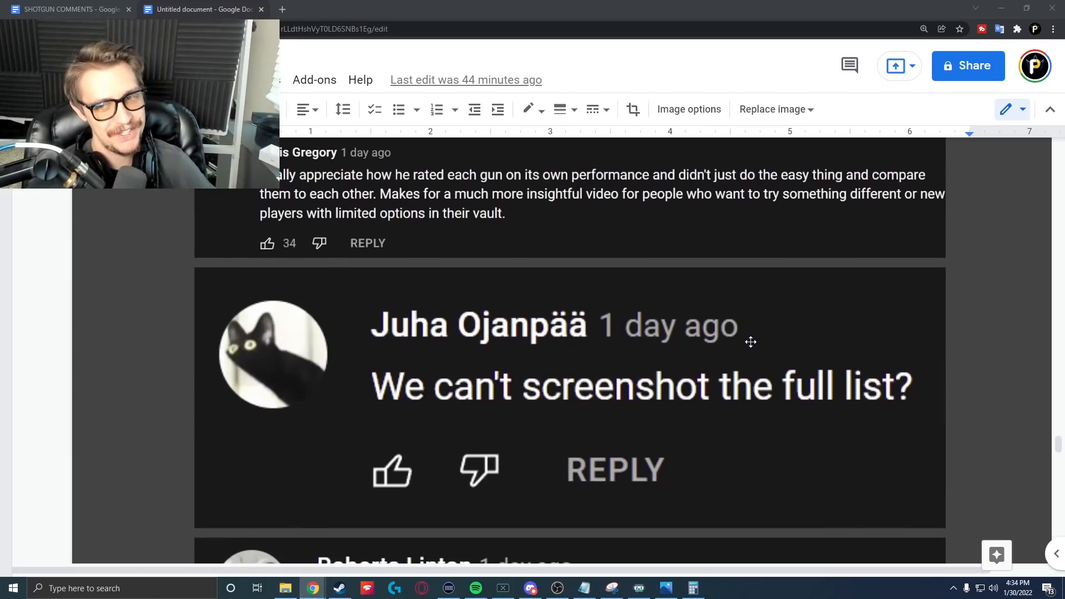
{"action": "scroll", "scroll_direction": "down", "scroll_amount": 3}
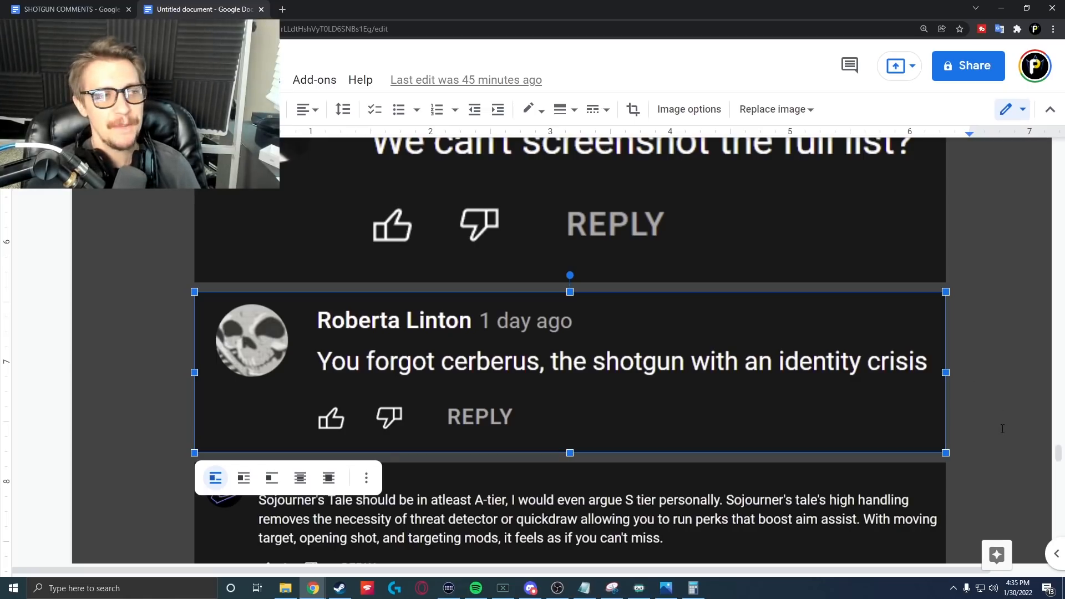
{"action": "scroll", "scroll_direction": "down", "scroll_amount": 3}
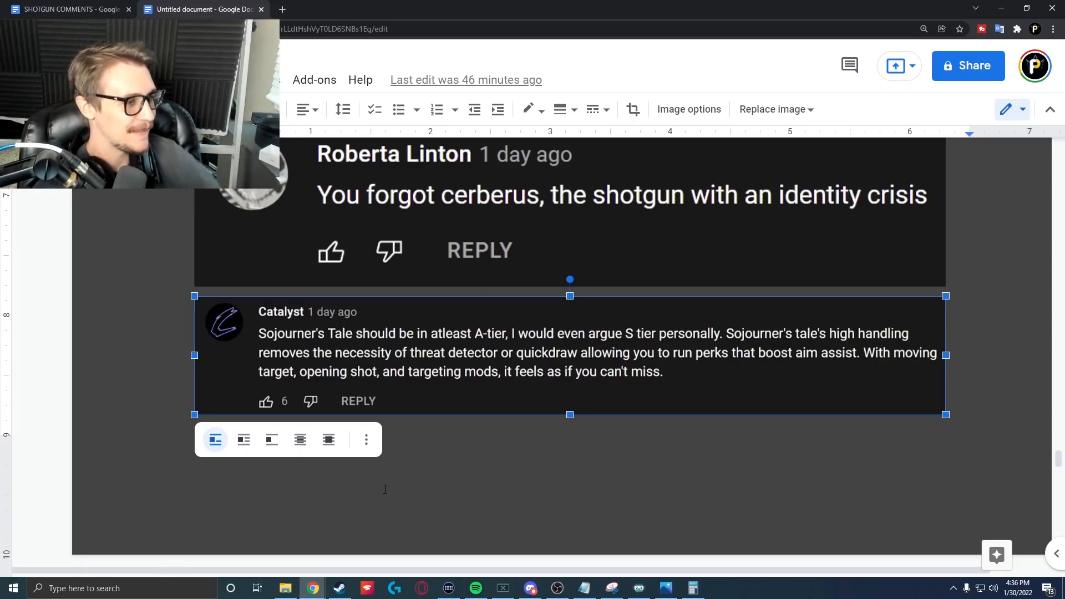
Scroll to Carrots' Chaperone prayer and Xervelgarde's 'At least I'm consistent' shotgun joke
{"action": "scroll", "scroll_direction": "down", "scroll_amount": 3}
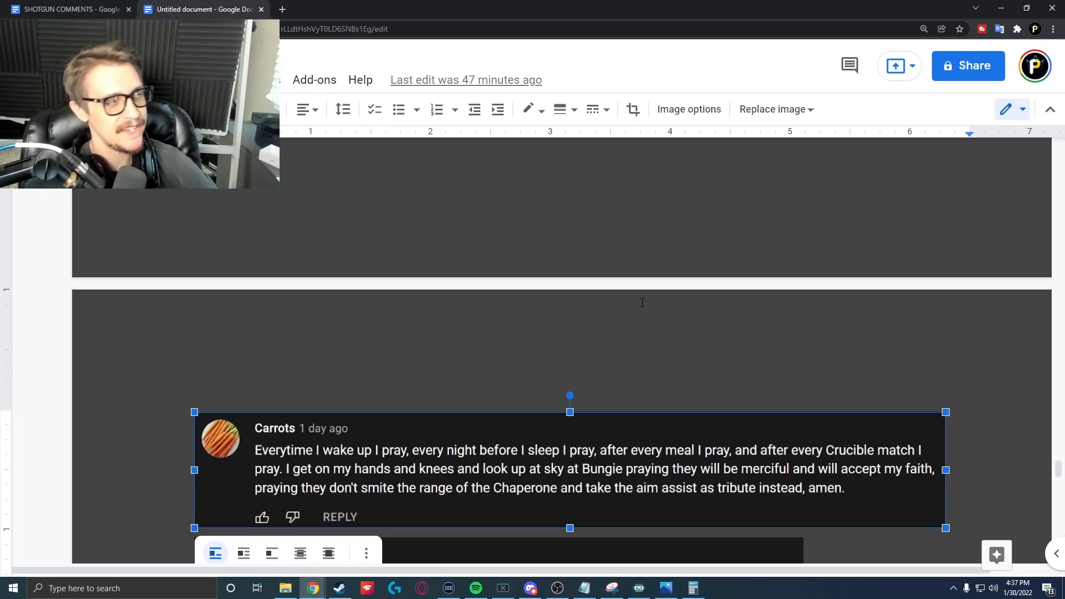
{"action": "scroll", "scroll_direction": "down", "scroll_amount": 3}
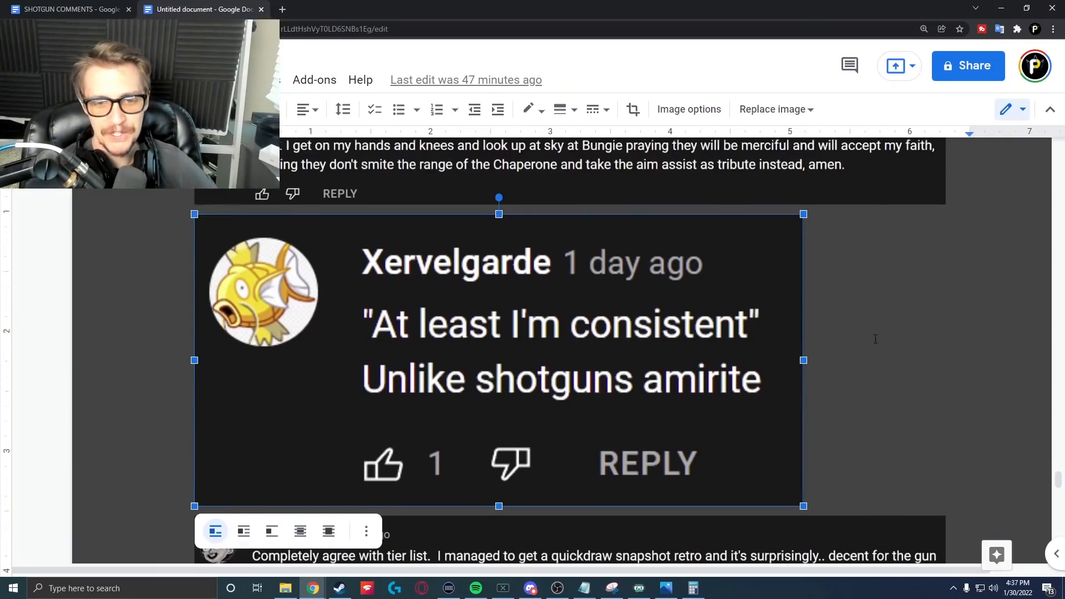
{"action": "scroll", "scroll_direction": "down", "scroll_amount": 3}
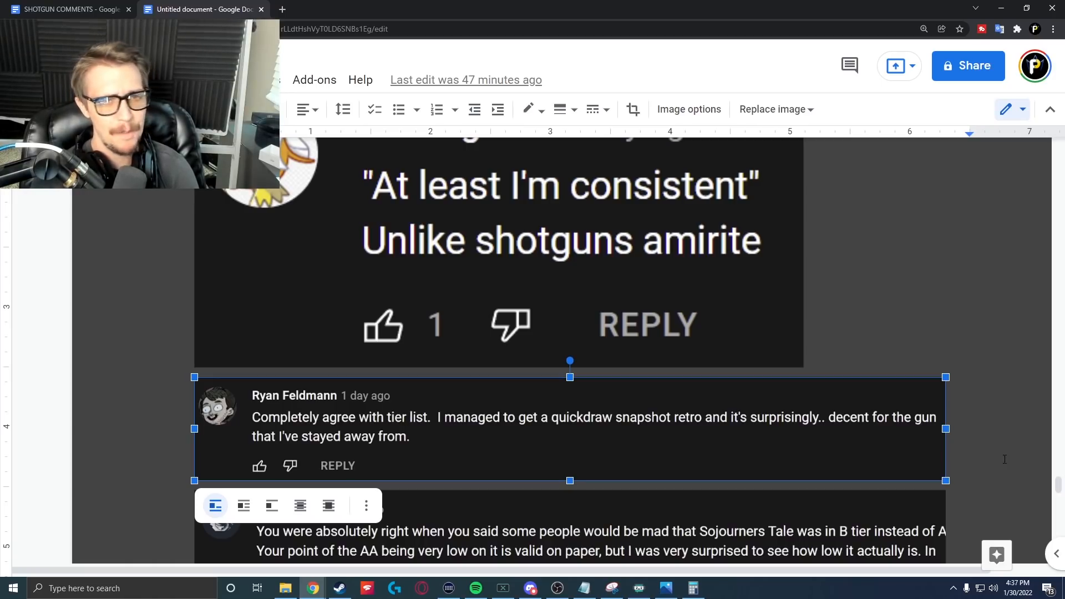
{"action": "scroll", "scroll_direction": "down", "scroll_amount": 3}
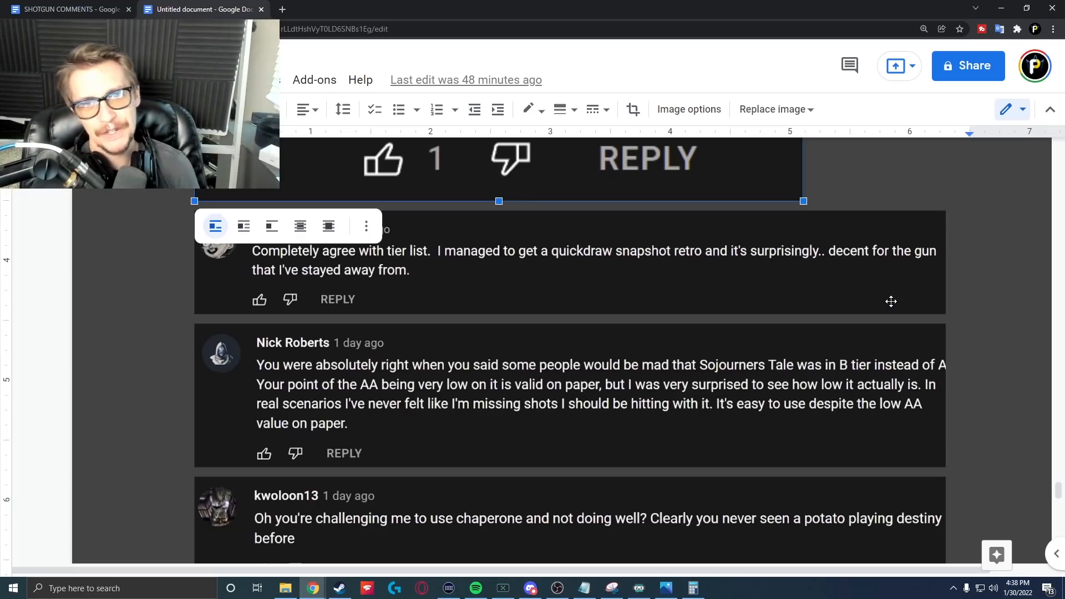
{"action": "scroll", "scroll_direction": "down", "scroll_amount": 3}
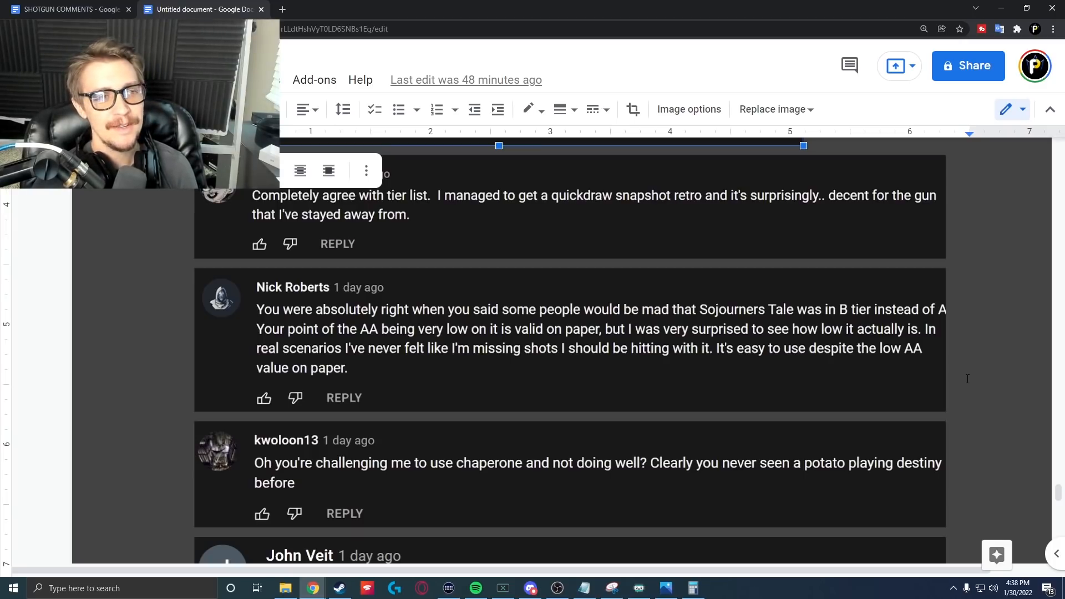
{"action": "scroll", "scroll_direction": "down", "scroll_amount": 3}
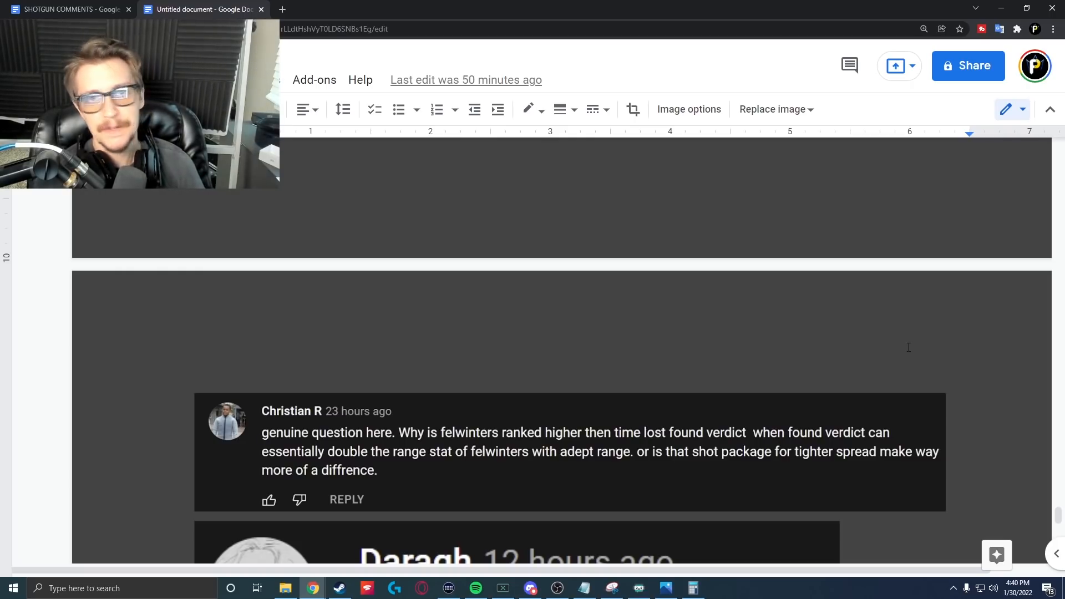
{"action": "scroll", "scroll_direction": "down", "scroll_amount": 3}
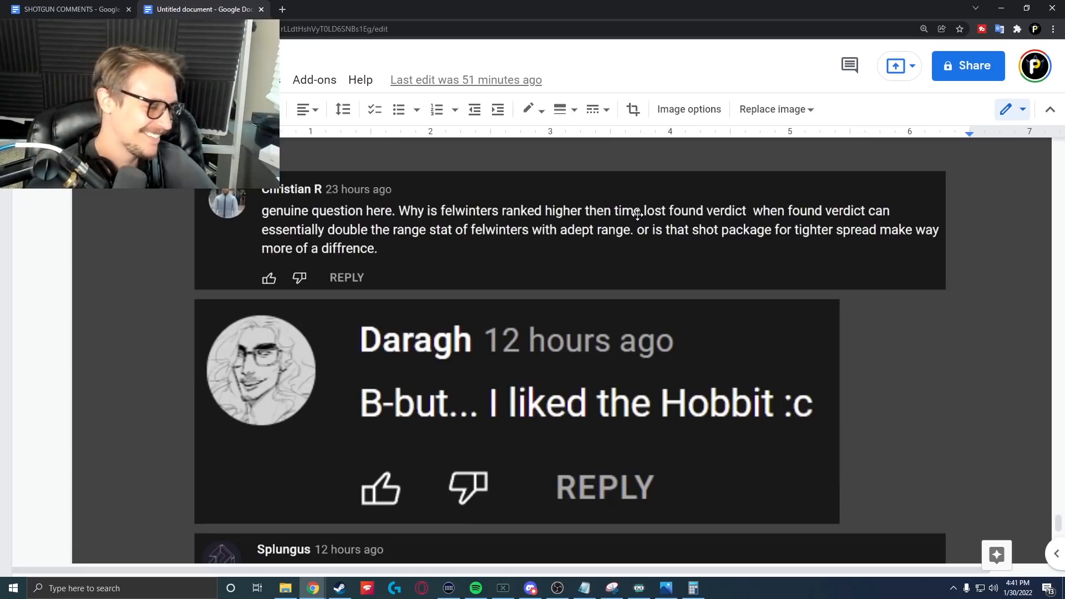
Scroll to Splungus' Toil and Trouble comment and The God Sea's Felwinter's kiosk remark
{"action": "scroll", "scroll_direction": "down", "scroll_amount": 3}
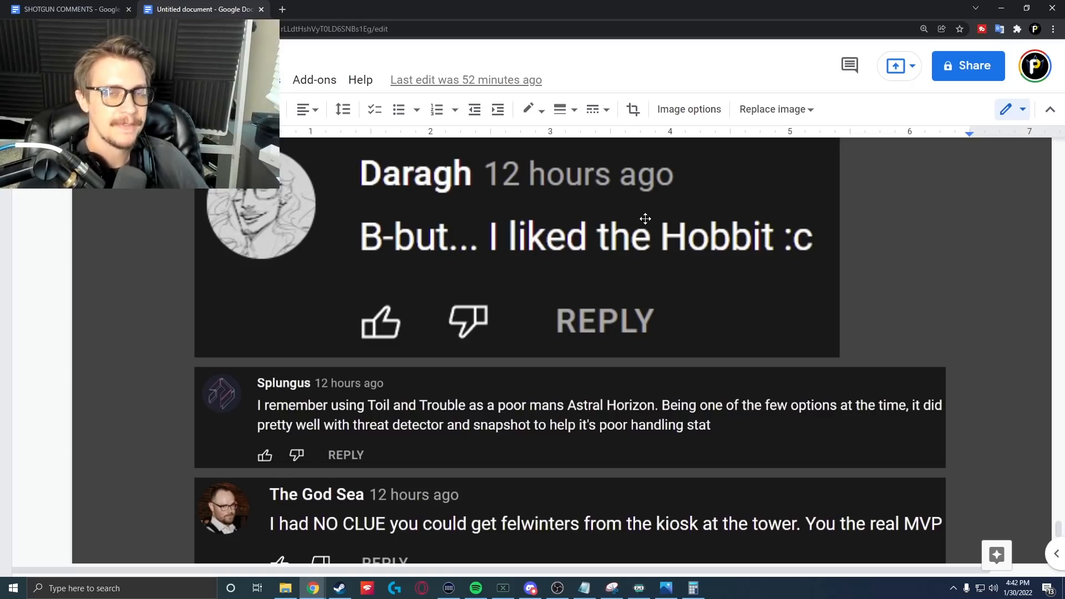
{"action": "scroll", "scroll_direction": "down", "scroll_amount": 3}
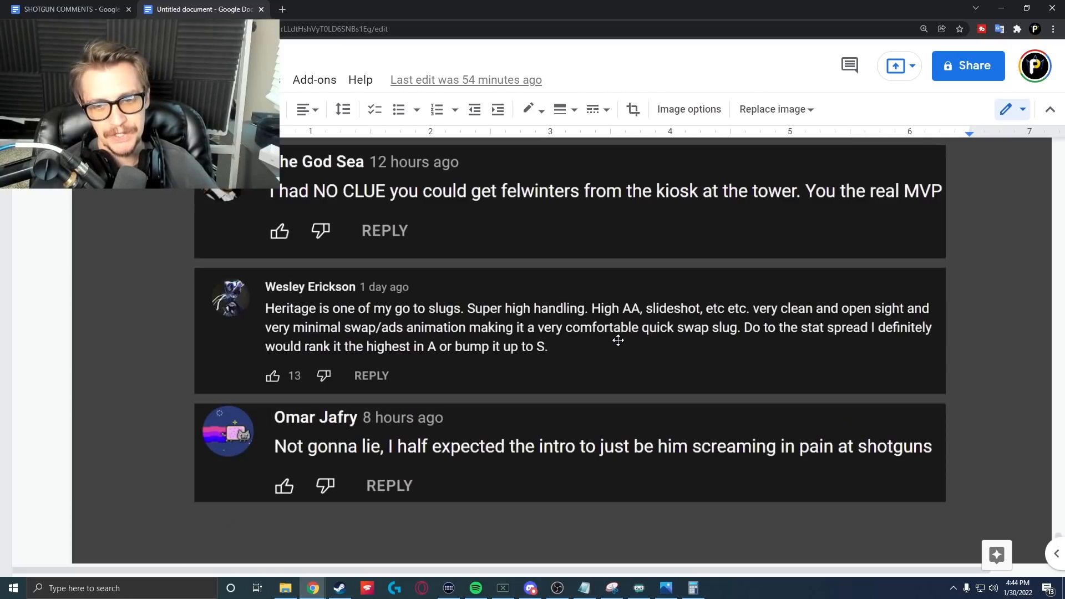
{"action": "scroll", "scroll_direction": "down", "scroll_amount": 3}
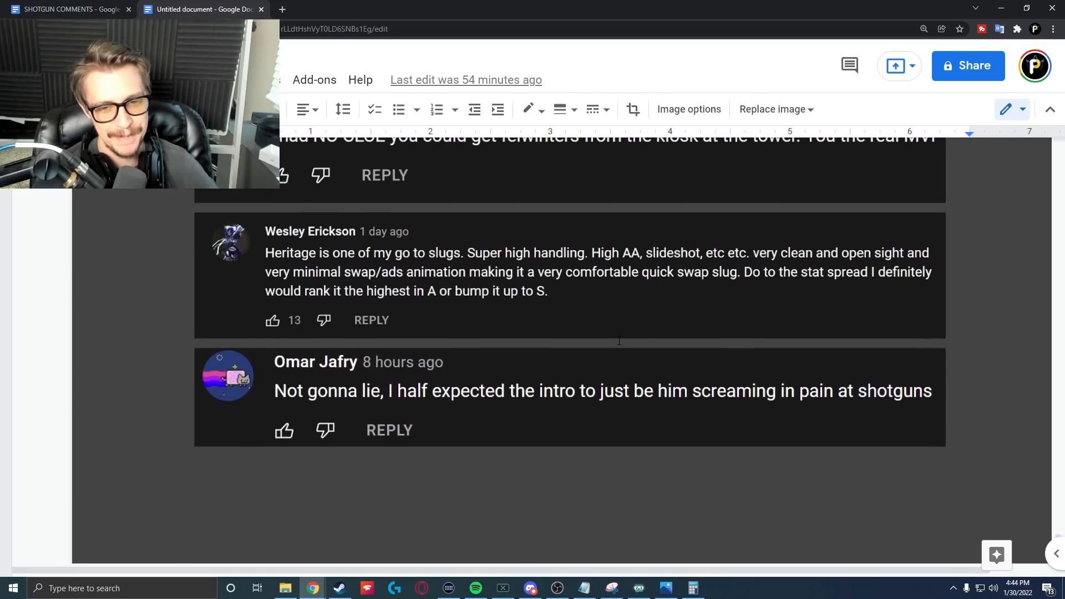